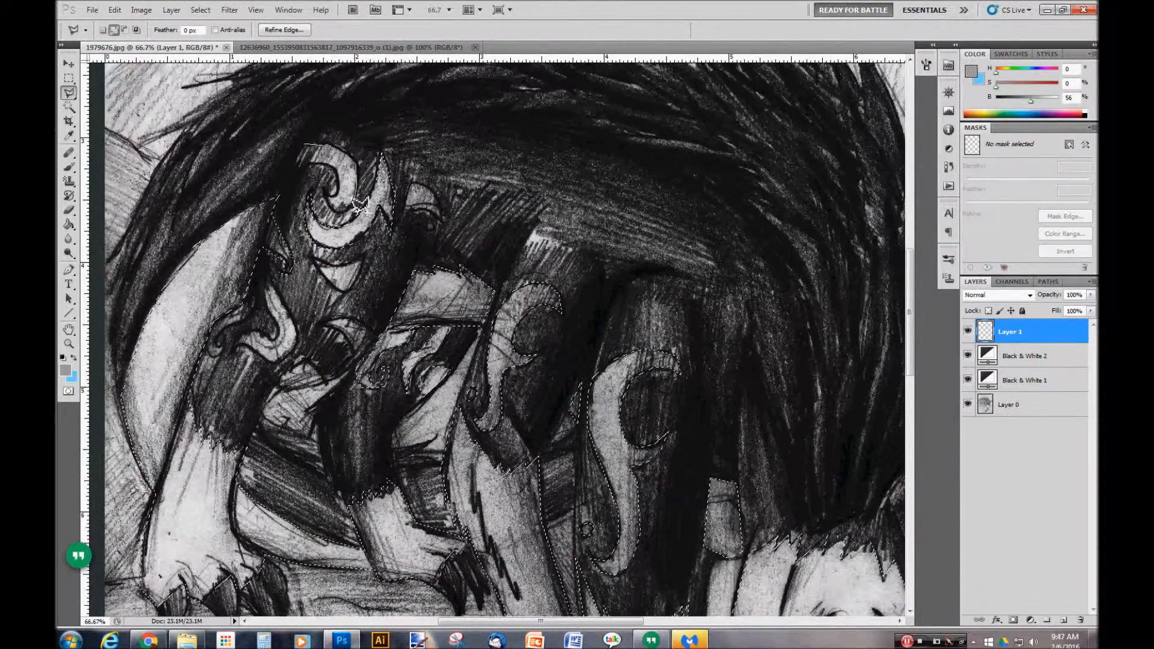
Step: Fill the lasso-selected markings on Layer 1 with light grey-purple in Linear Burn mode
scroll(down, 3)
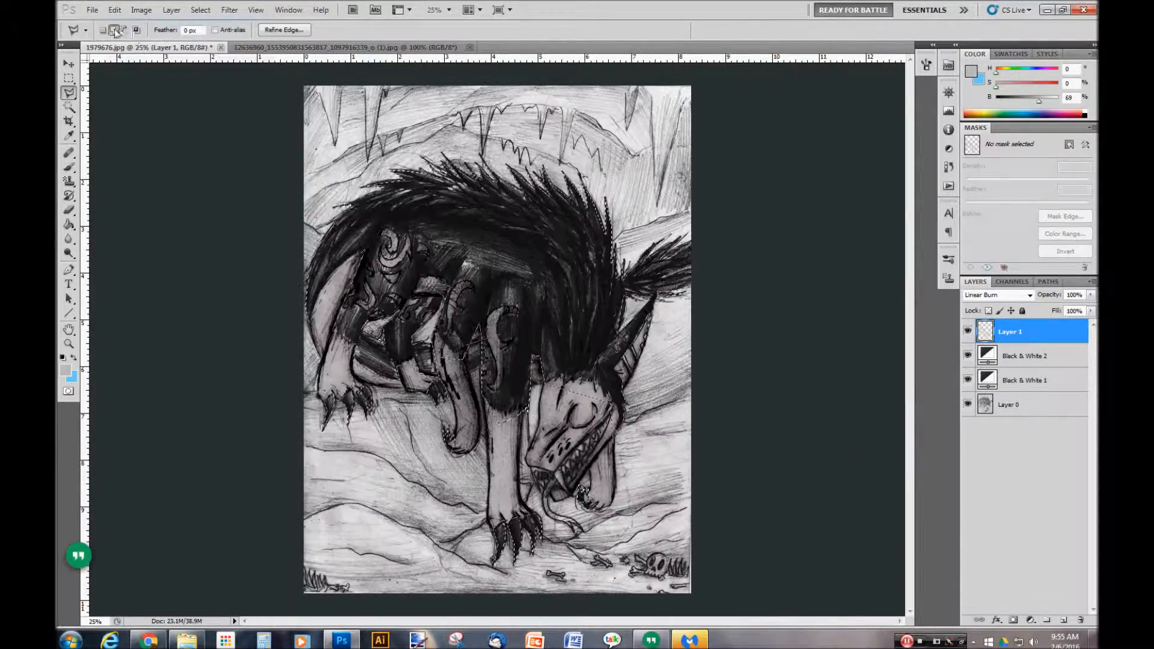
Step: Paint the teeth tan, the tongue and inner mouth blue, and the gums purple on Layer 1
click(68, 226)
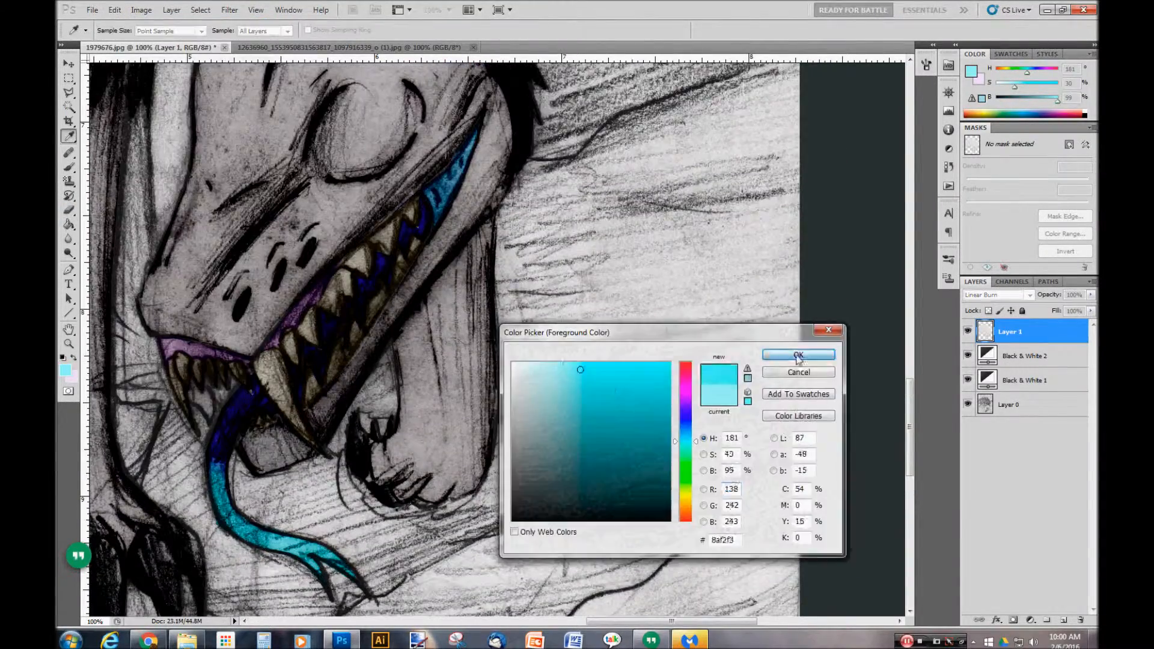
Step: Darken the scene with masked Layer 2 and brush black shadows on Layer 3
click(798, 355)
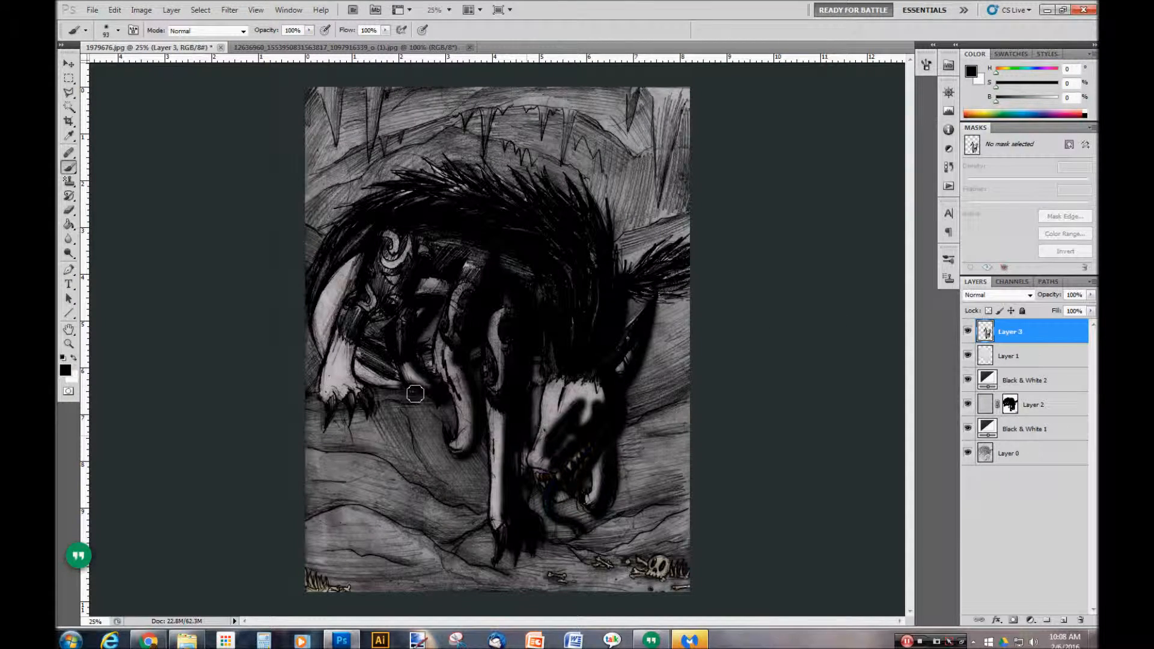
Step: Paint light tones on the legs and face on Layer 4, then black ground shadows on masked Layer 5
drag(414, 393, 585, 354)
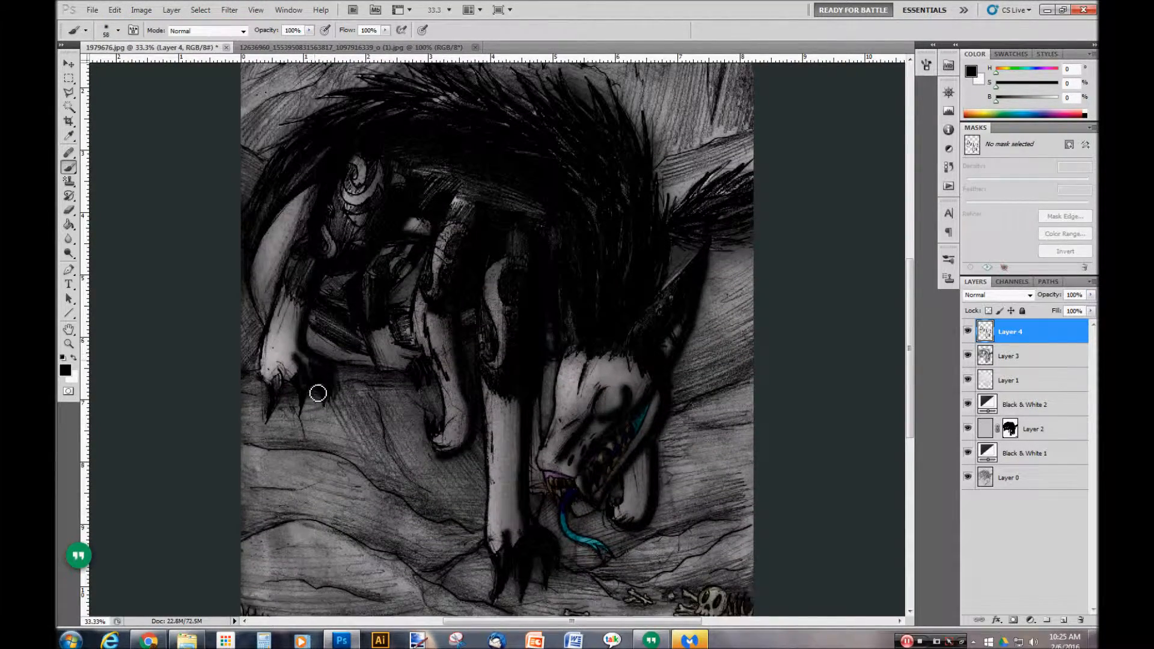
scroll(down, 3)
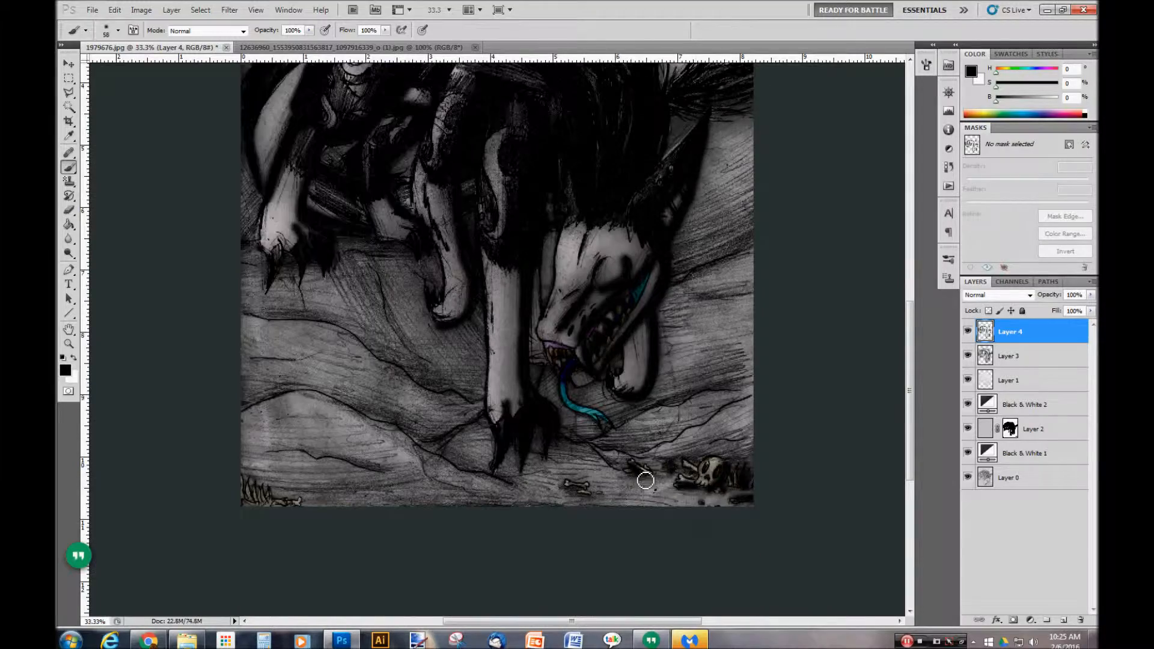
click(1022, 356)
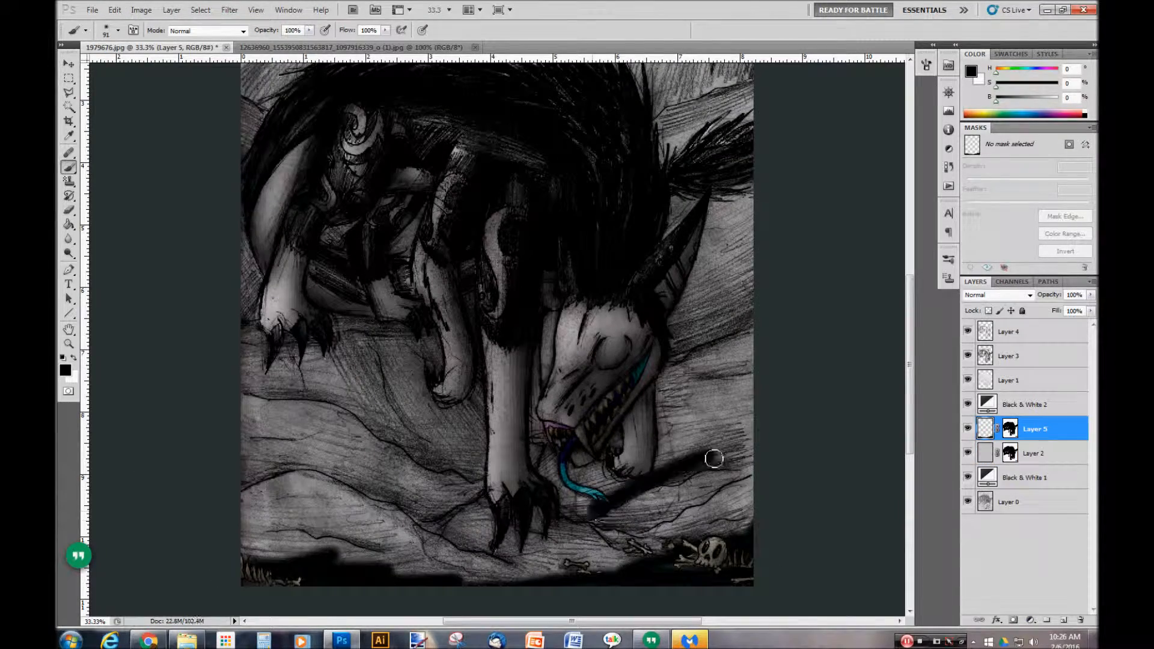
Step: Gaussian-blur Layer 5's ground shadows at radius about 50 and brush black strokes on Layer 6
drag(714, 458, 691, 501)
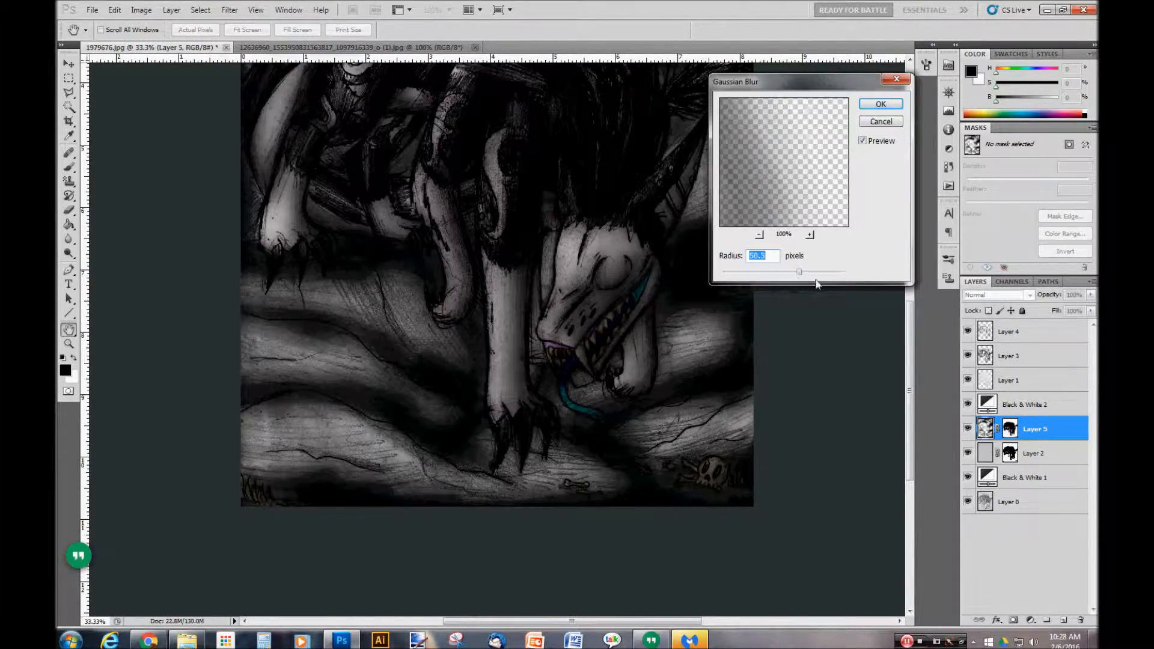
click(881, 103)
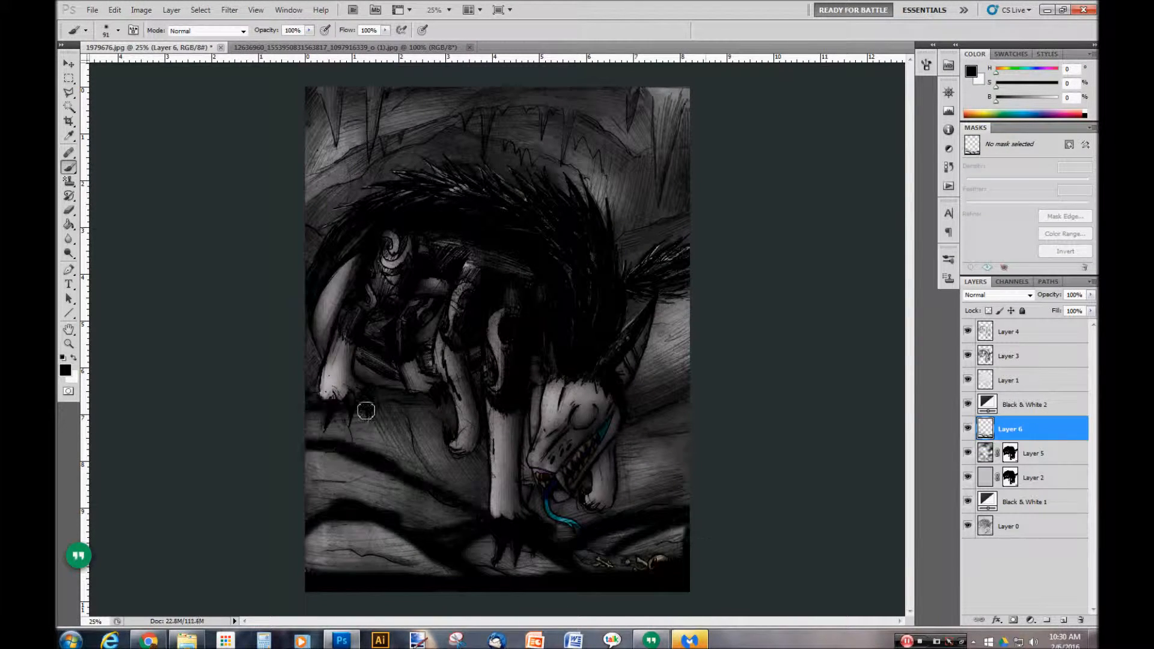
Step: Paint and blur shadows on Layer 6, add Layer 7, and stack two Black & White adjustment layers
drag(366, 410, 636, 145)
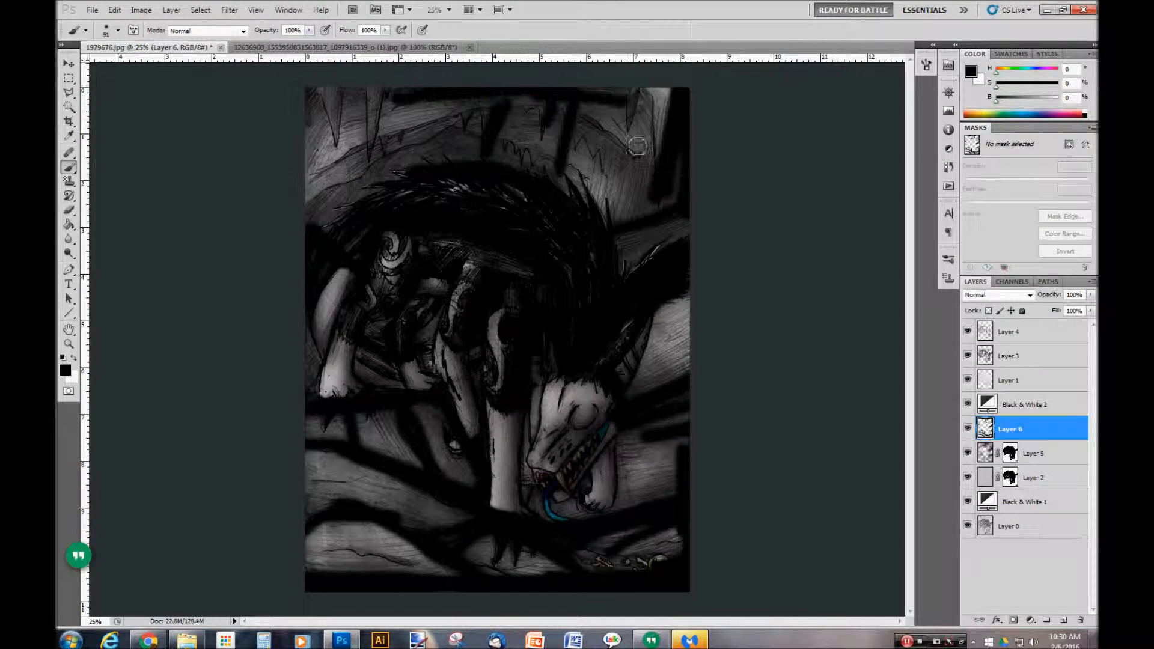
click(229, 10)
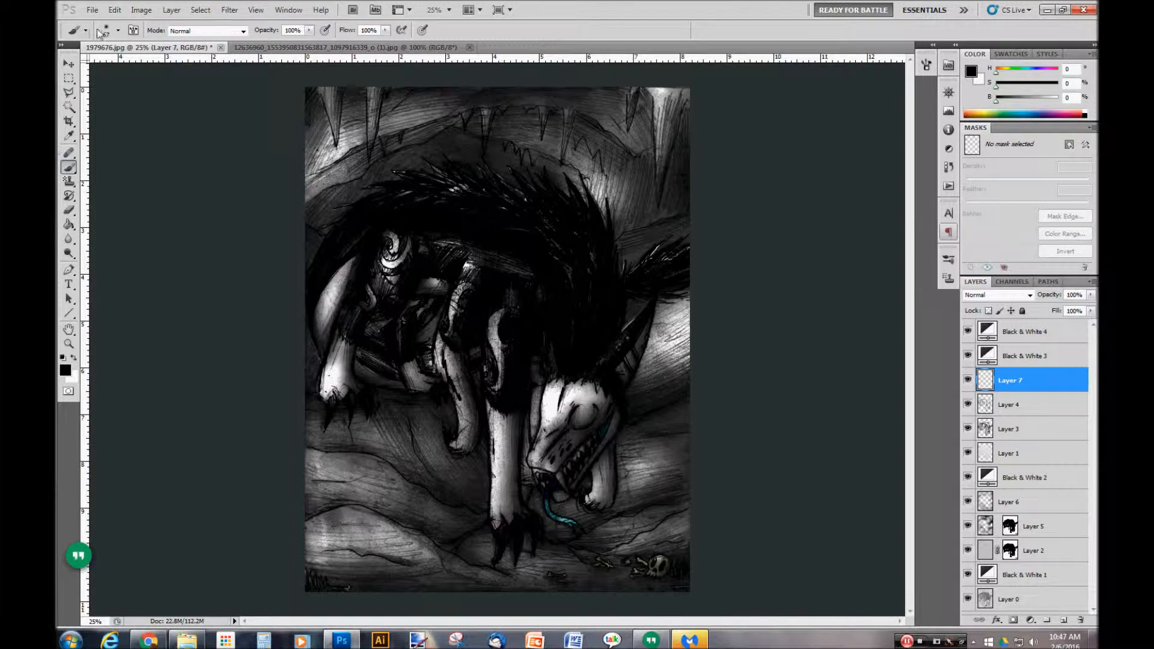
Step: Paint blurred white glow on new layers, setting Layer 13 to 57% opacity and repositioning it
click(229, 10)
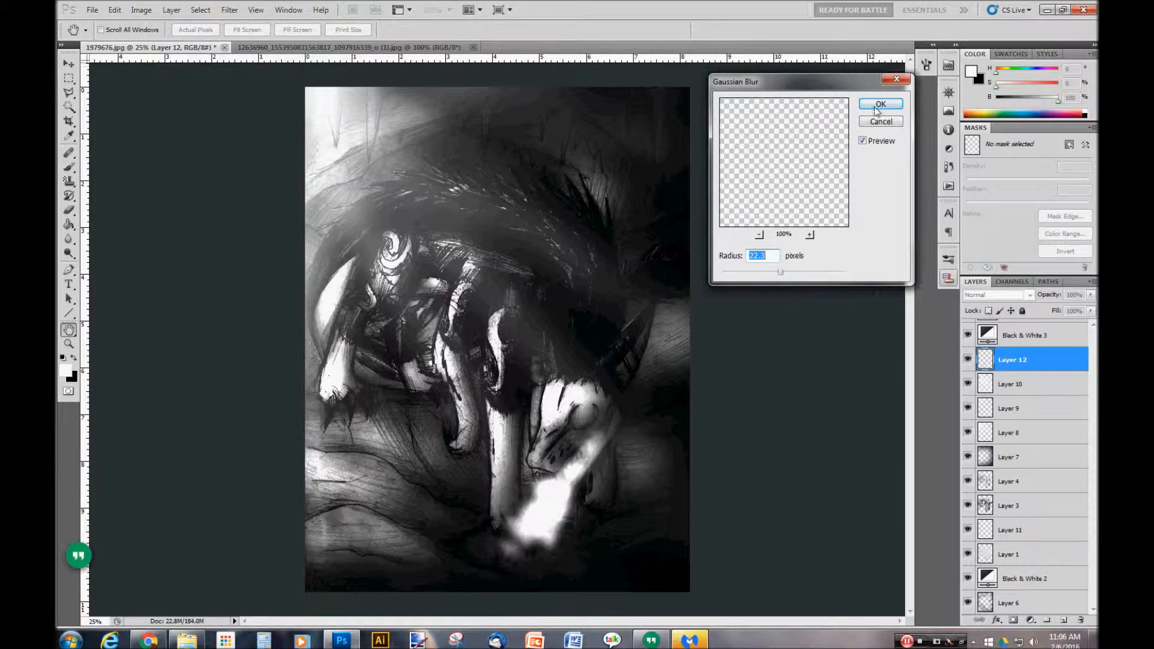
click(881, 103)
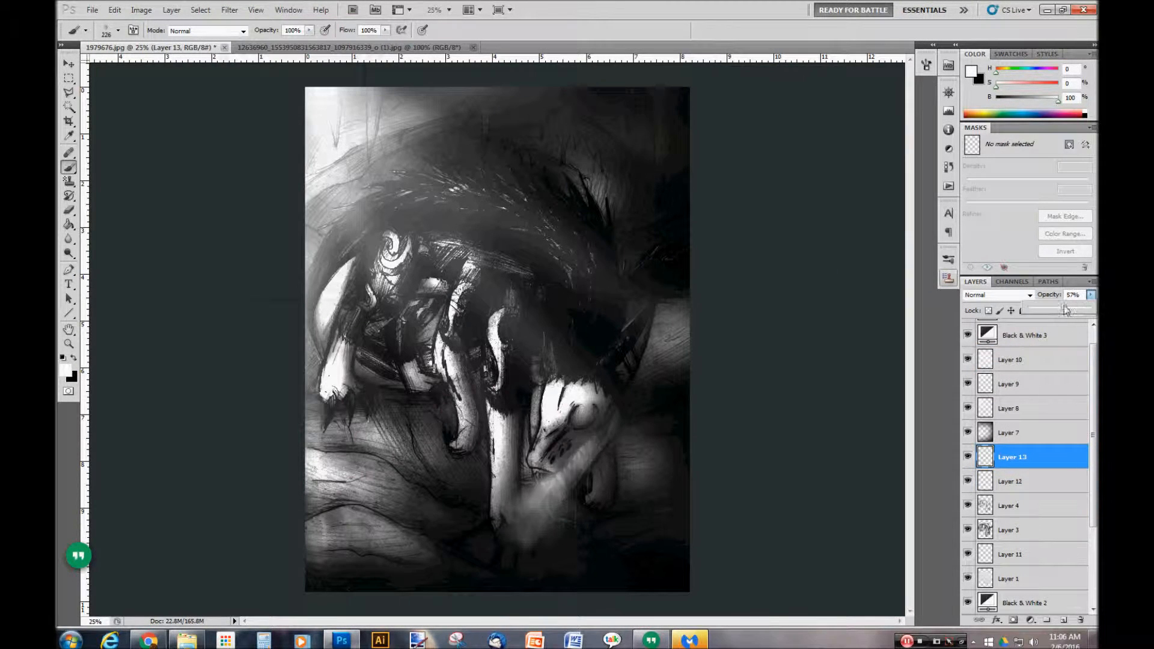
click(69, 64)
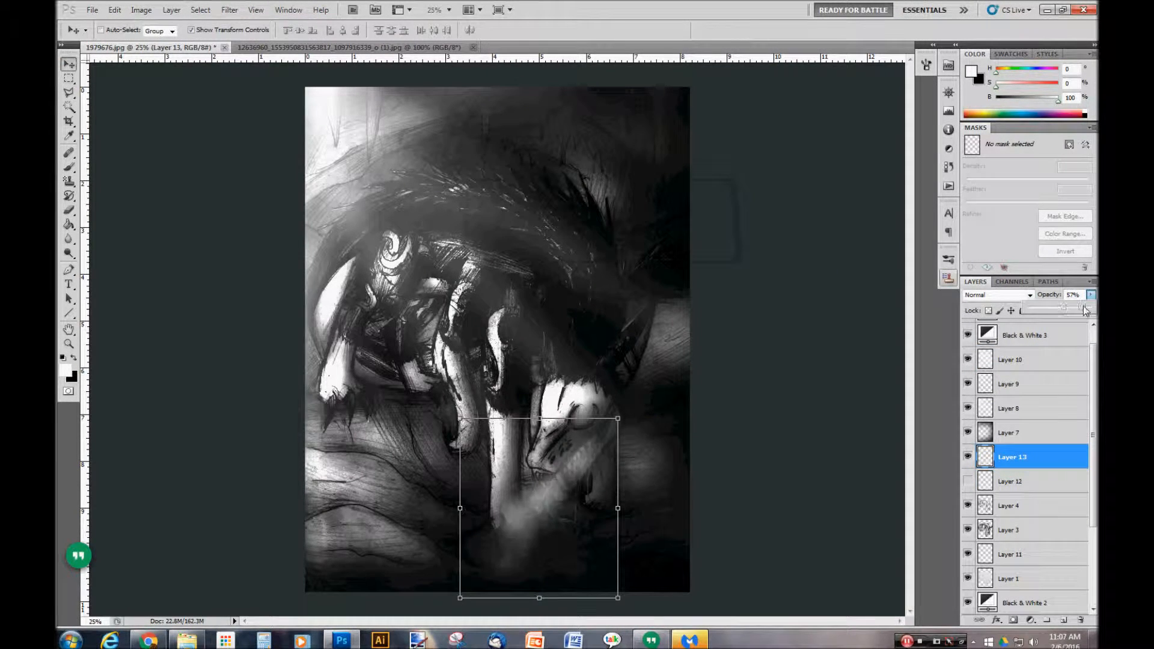